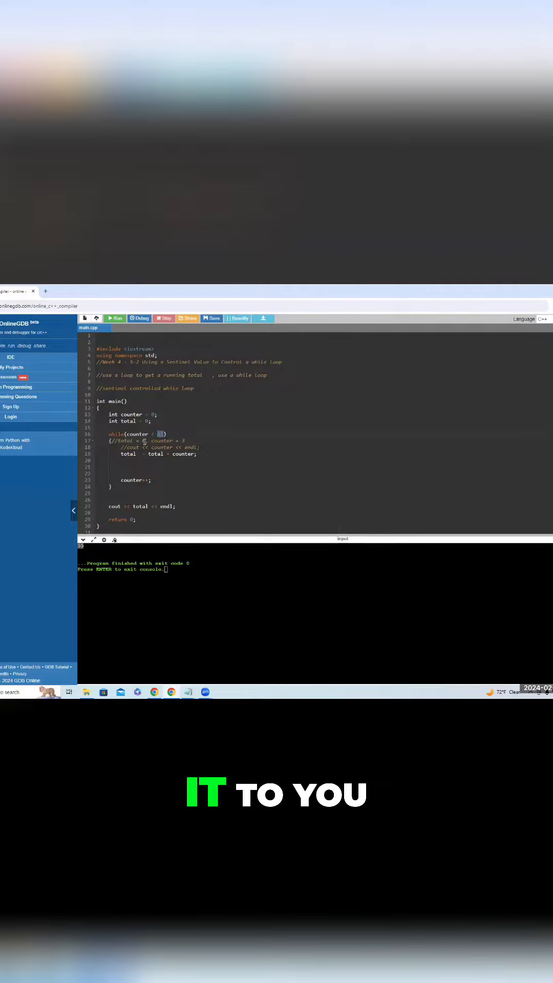
Step: Set the while condition to counter < 6 and rerun the program to exit code 0
text(6)
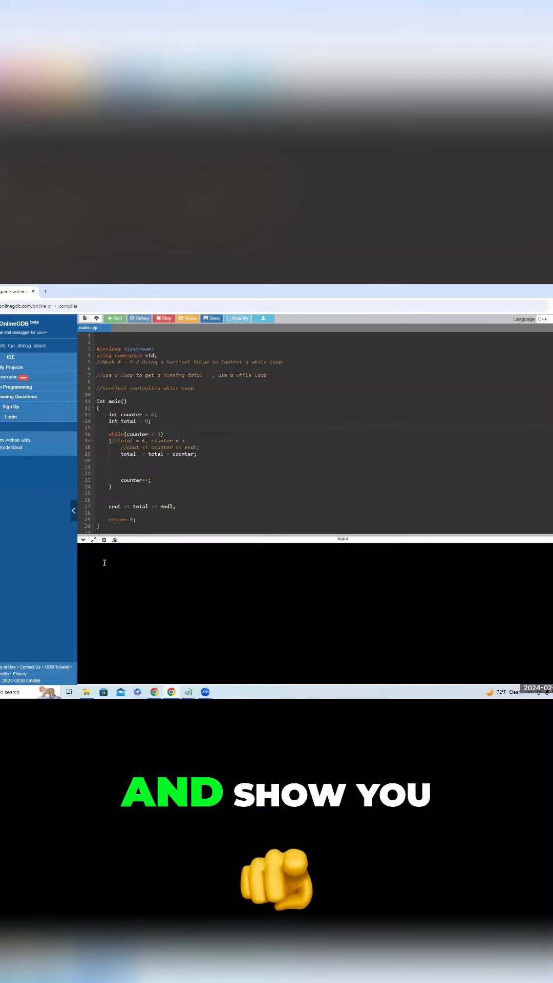
click(115, 317)
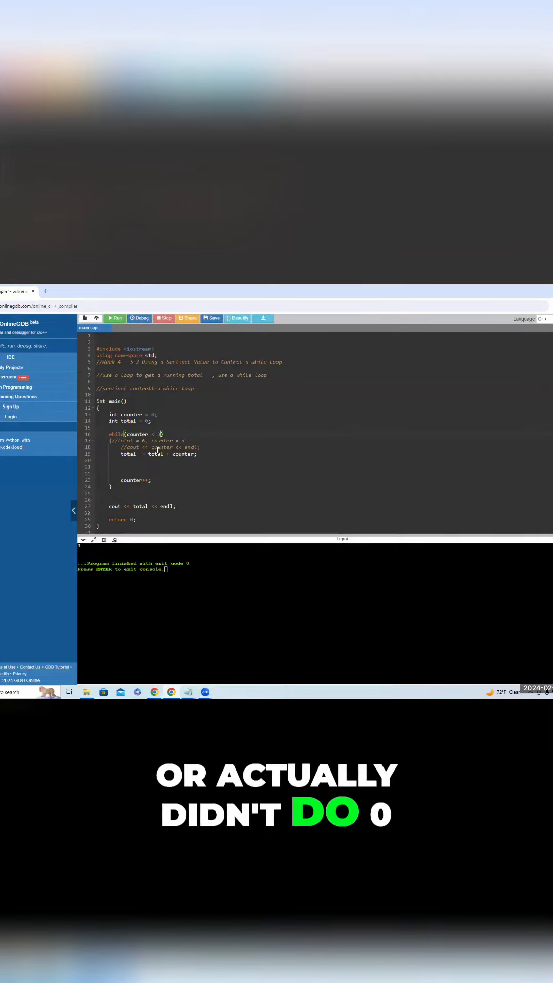